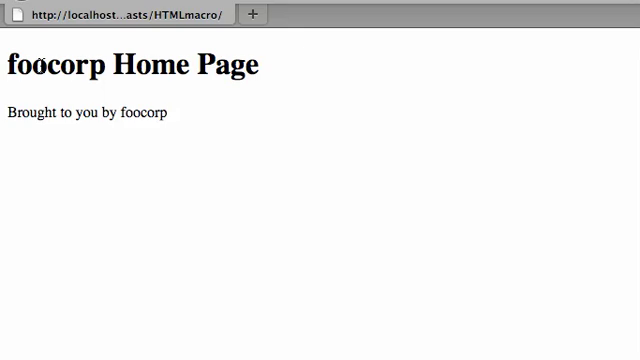
Select the word foocorp in the foocorp home page heading
double_click(44, 68)
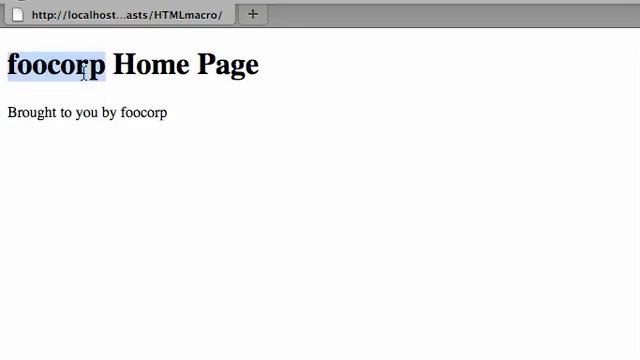
mouse_move(144, 114)
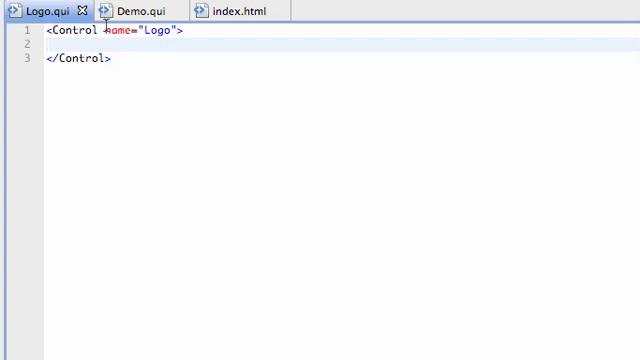
Add empty <content> and <style> blocks inside the Logo control
key(Enter)
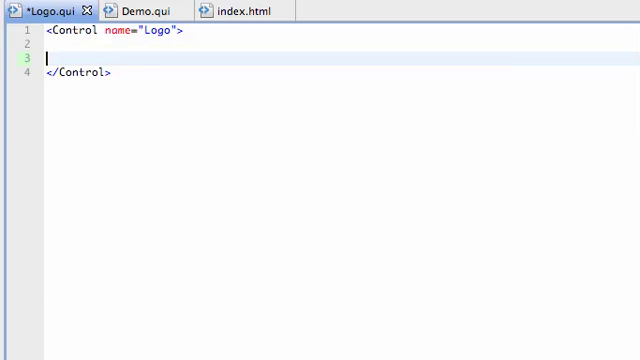
text(<content>)
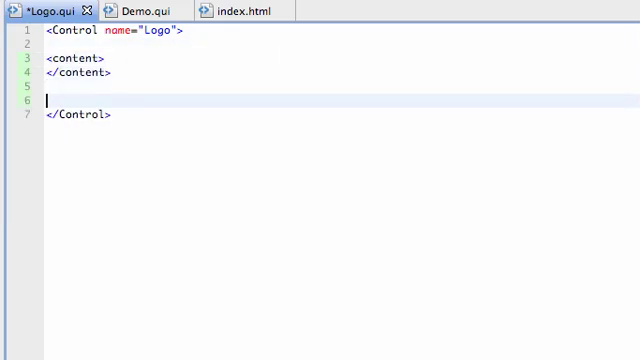
text(<style>)
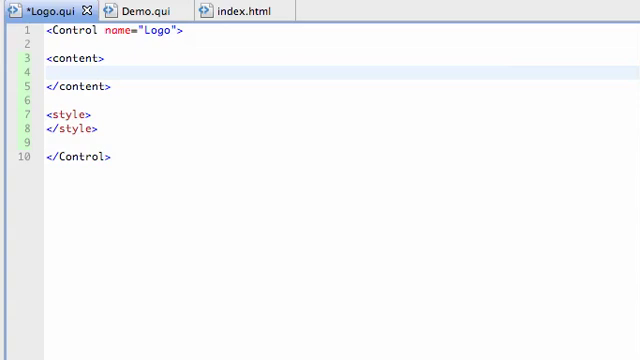
Fill the content with <span id="part1">foo</span> and <span id="part2">corp</span>
click(80, 76)
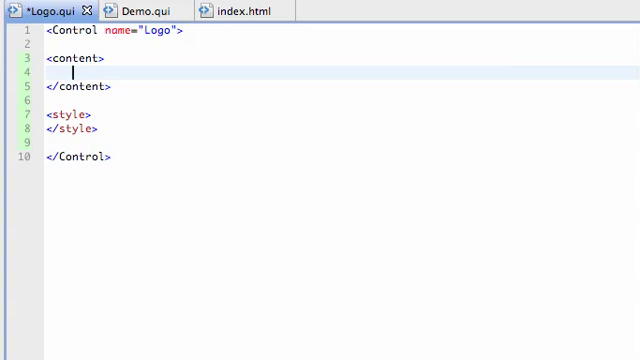
text(<span id=)
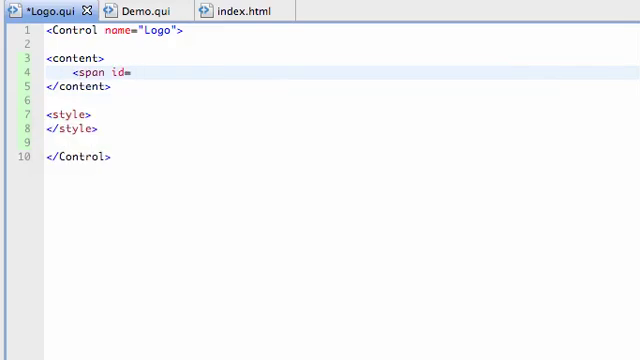
text("part1"></span>)
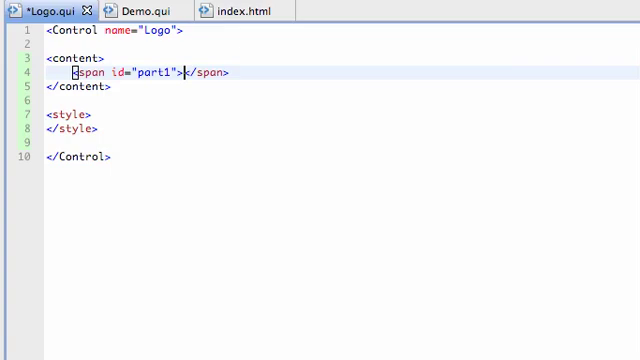
text(foo)
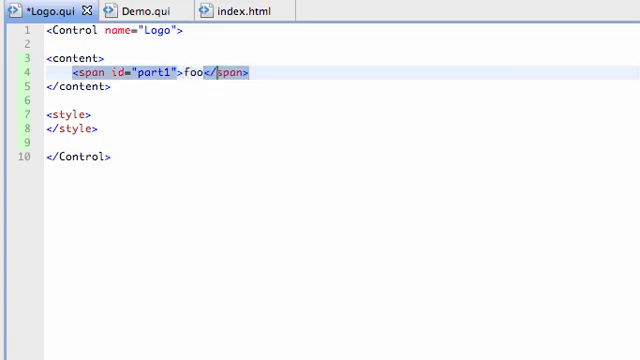
text(<ps)
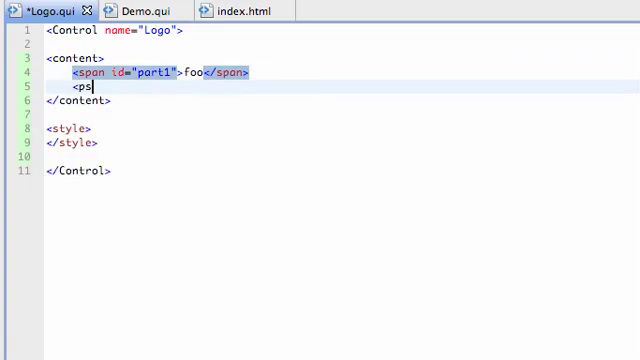
text(pan id="parts")
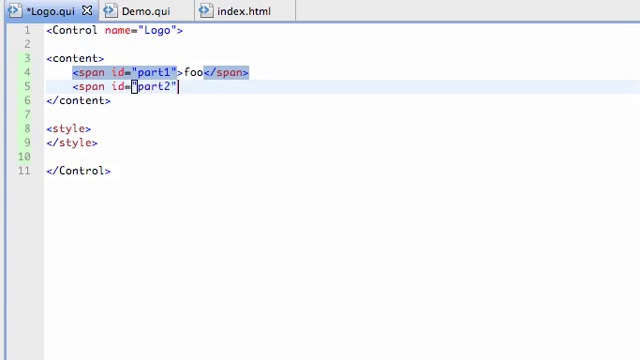
text(">cor</span>)
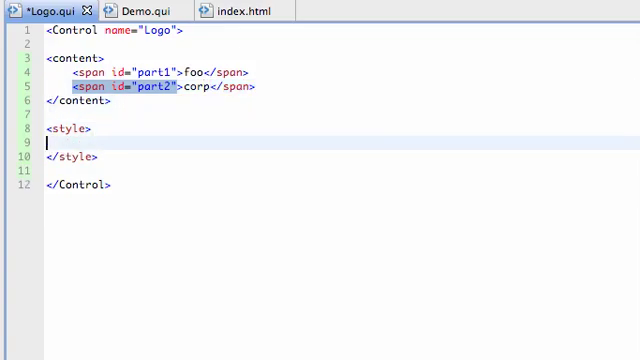
Style the Logo as display inline, font-family Gill Sans, font-weight bold
text({)
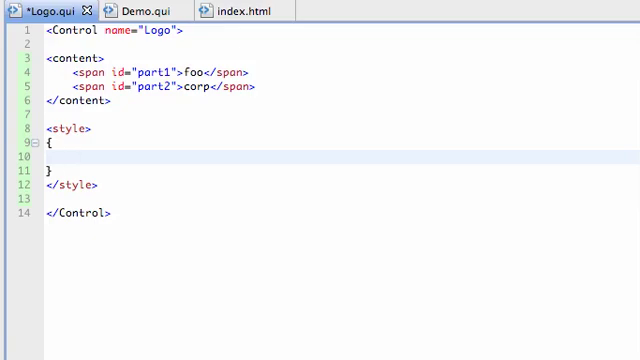
text(di)
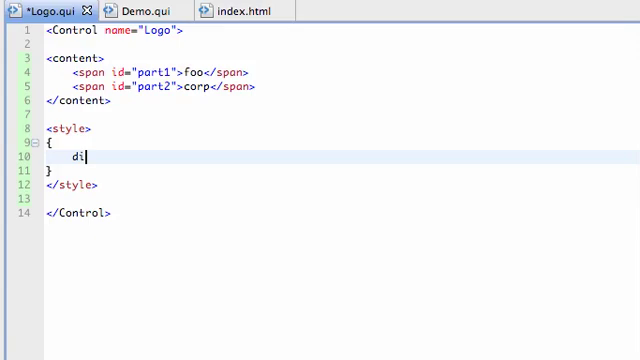
text(splay: inkuil)
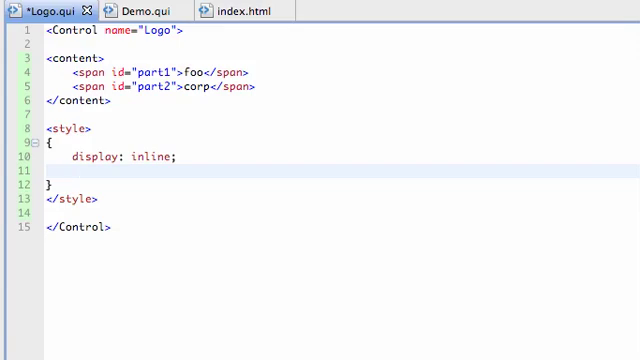
text(font-family:)
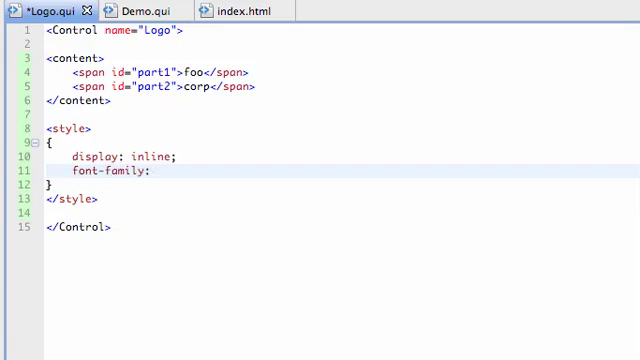
text(Gill Sans;)
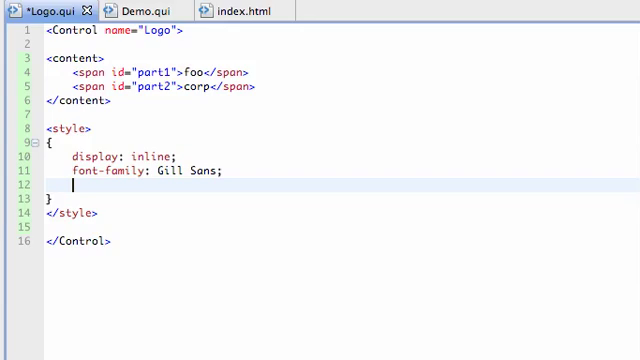
text(font-weight: bold;)
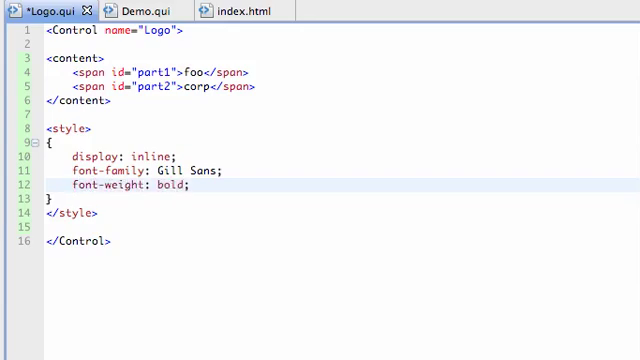
Colour #part1 #8fc33b and #part2 #717173, then save Logo.qui
text(#part)
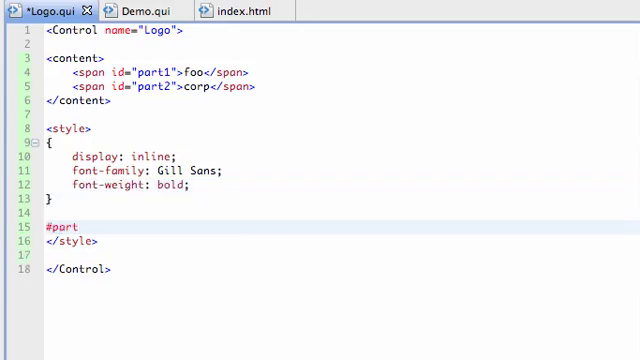
text({)
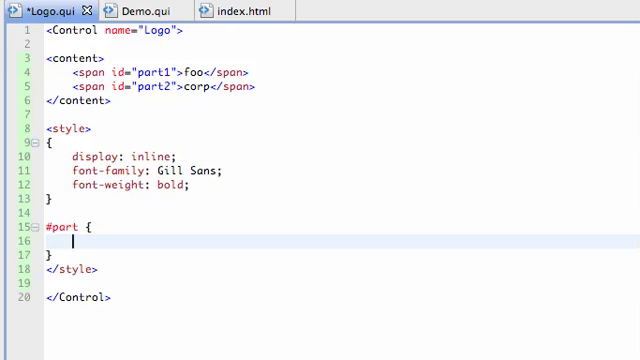
text(color:)
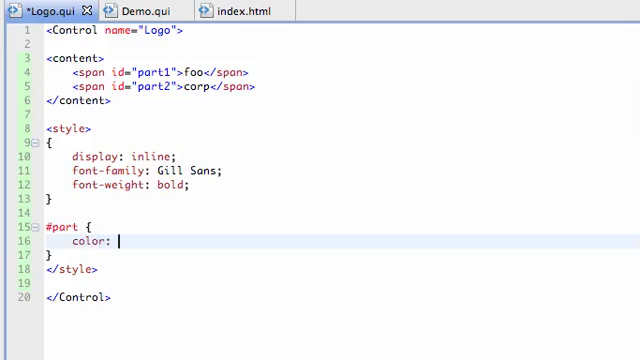
text(#8fc)
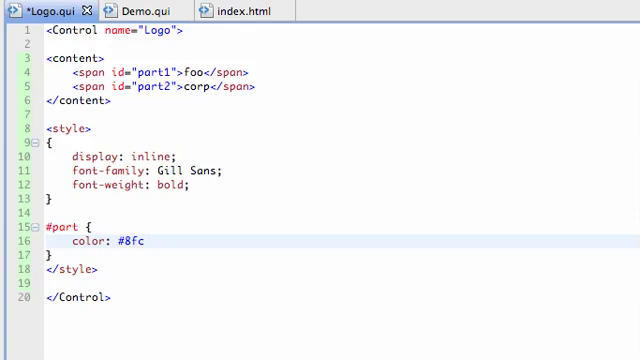
text(33b;)
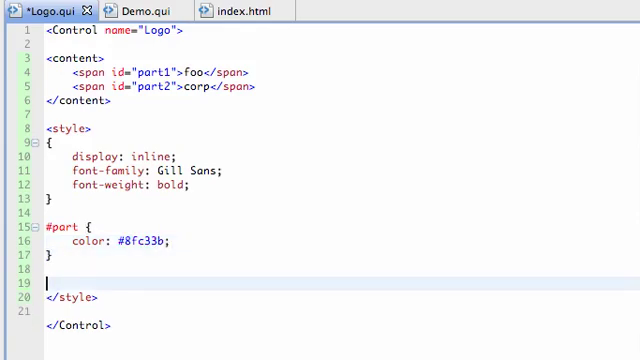
text(#part2)
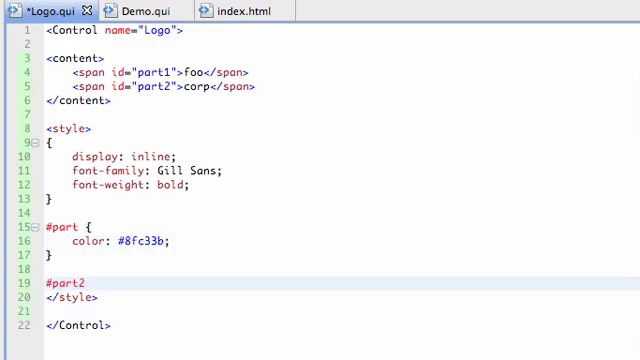
text(1)
text(color: #)
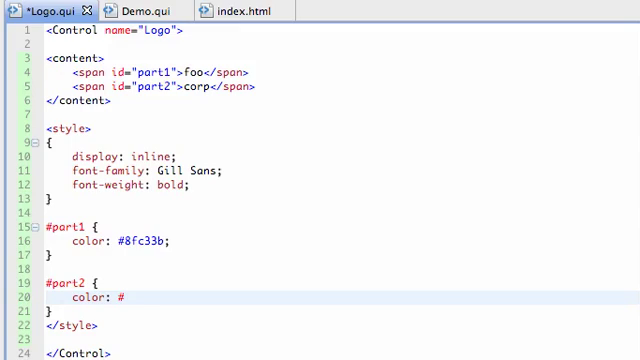
text(717173)
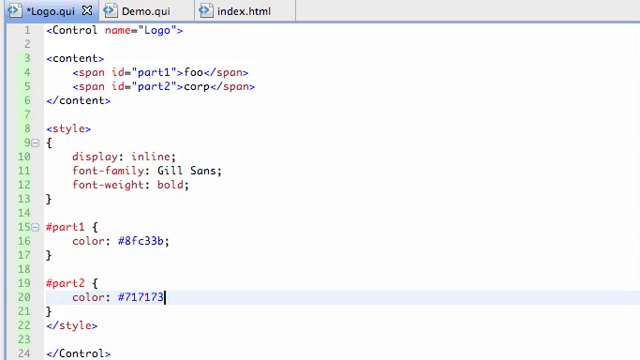
key(ctrl+s)
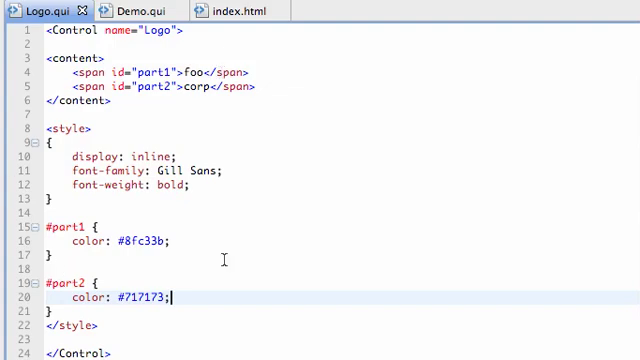
mouse_move(130, 12)
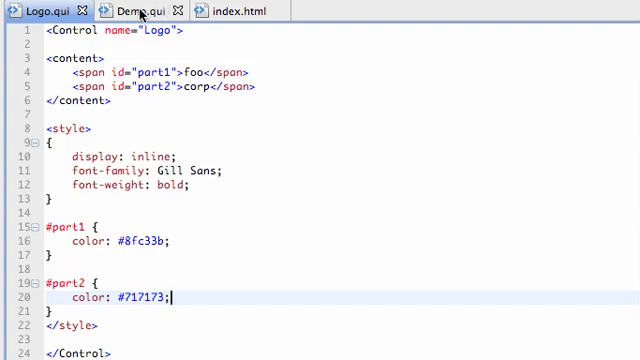
In Demo.qui, replace the 'foocorp' text after 'Brought to you by' with <Logo/>
click(130, 8)
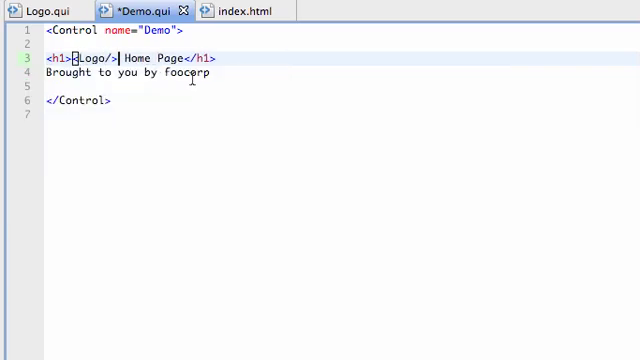
text(<l)
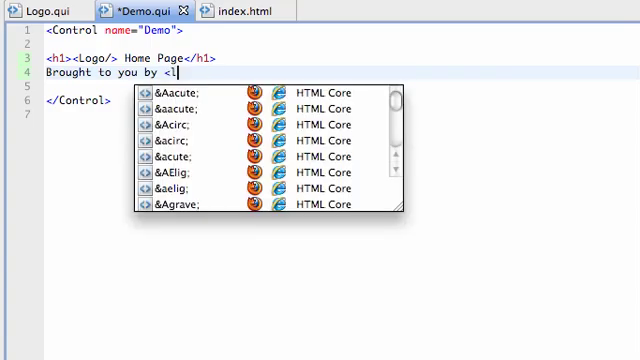
text(ogo/)
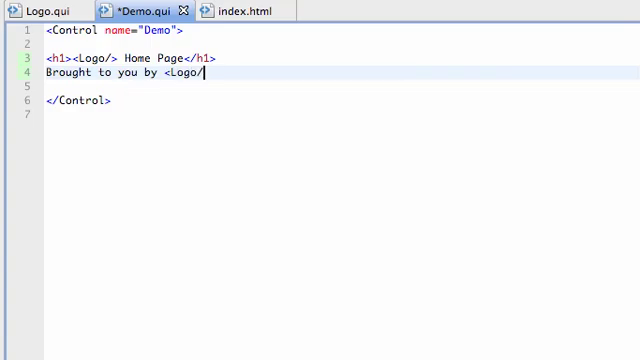
text(>)
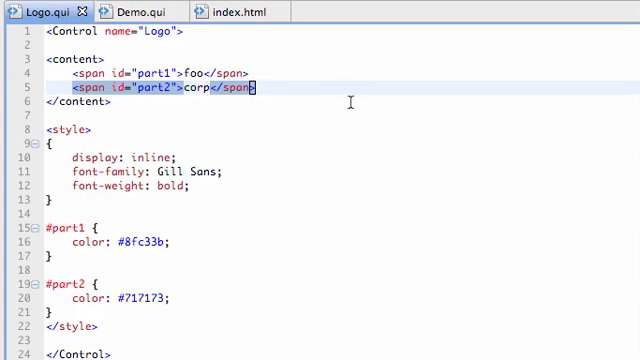
Insert the missing quotation mark in the part2 span line of Logo.qui
text(")
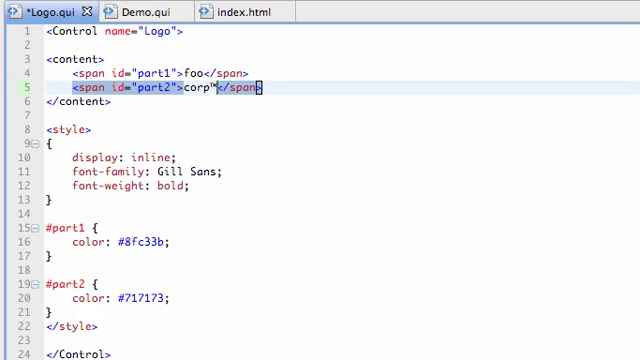